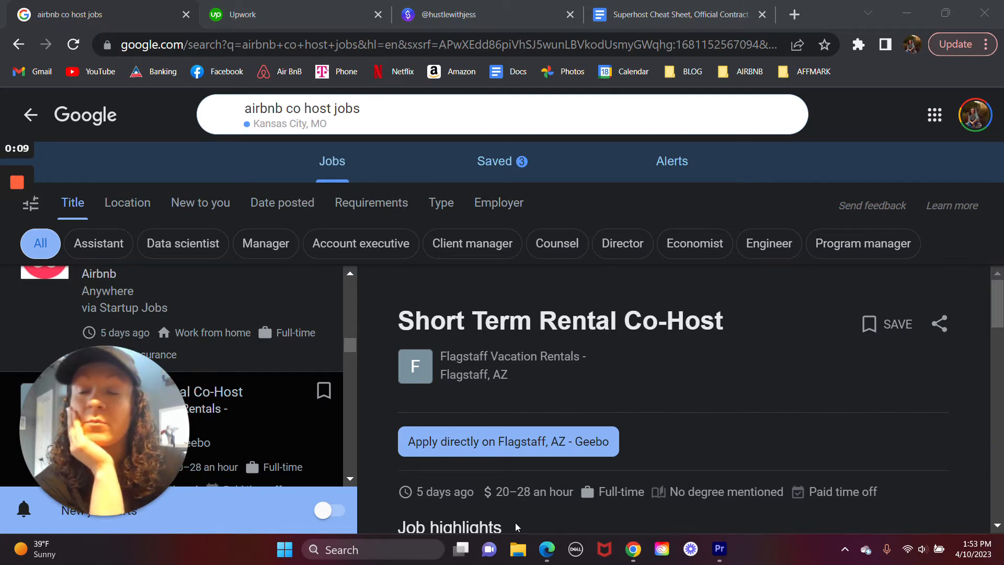
mouse_move(299, 371)
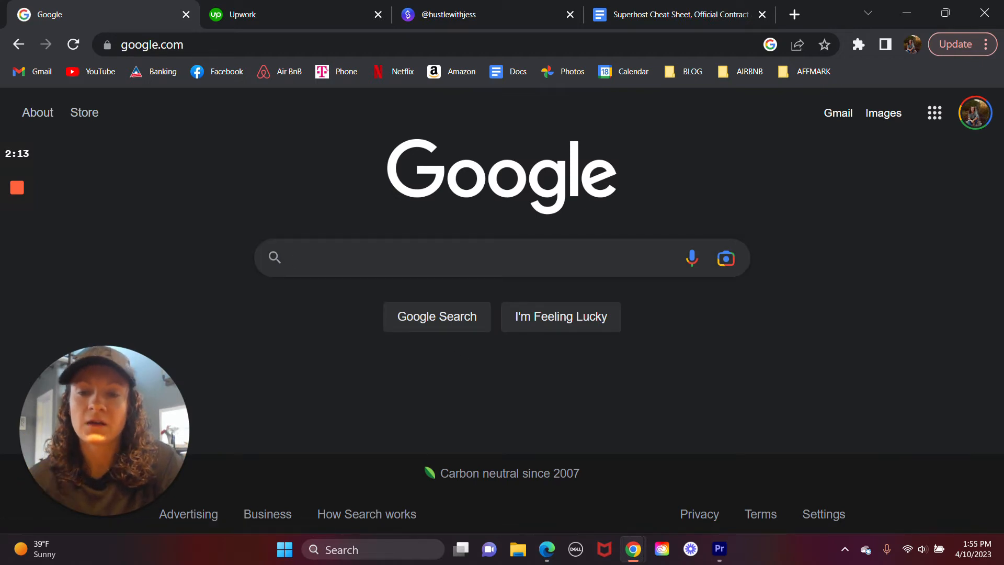
Search Google for 'airbnb cohost jobs' to get results with a Jobs panel near Kansas City, MO
click(493, 258)
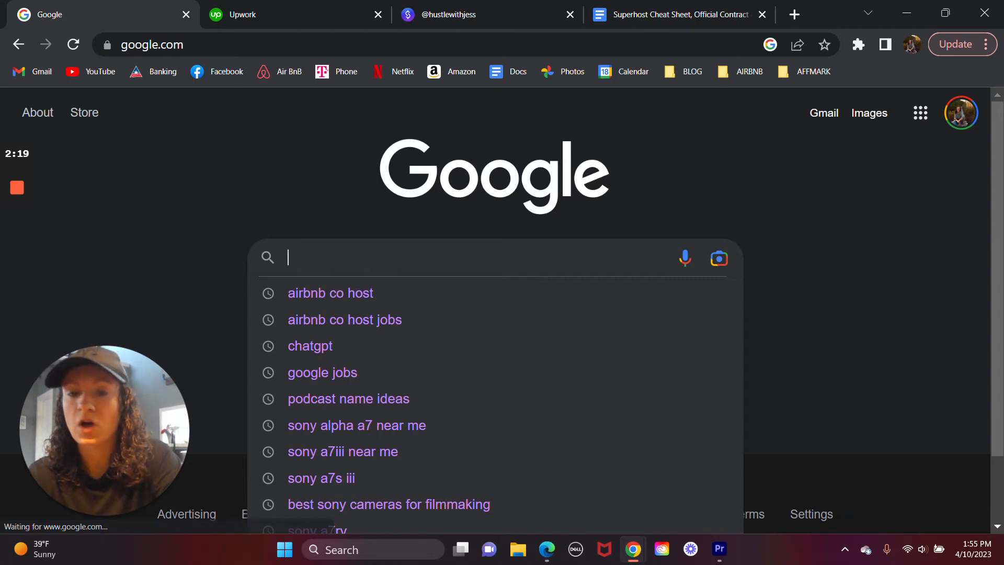
text(ai)
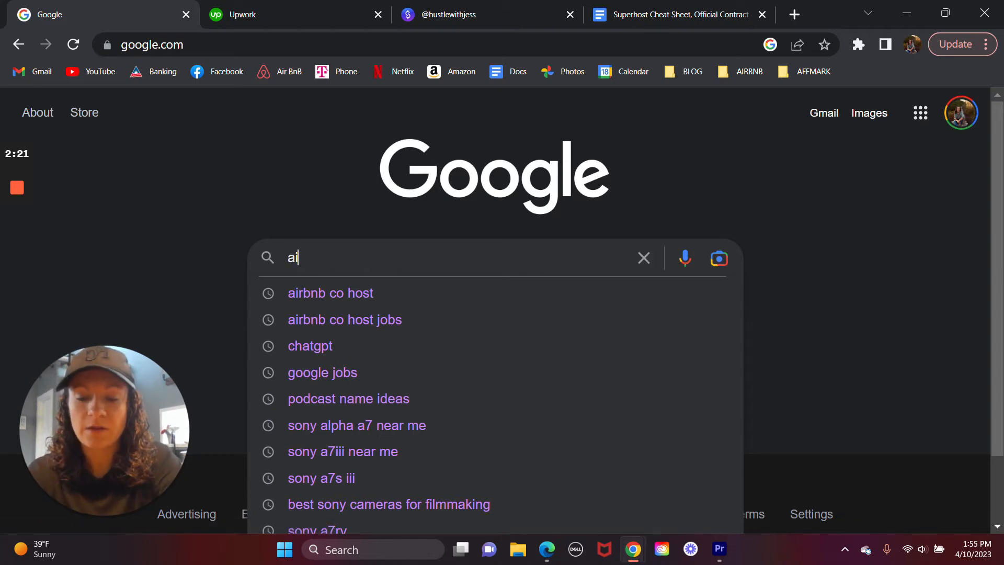
text(airbnb cohost jobs)
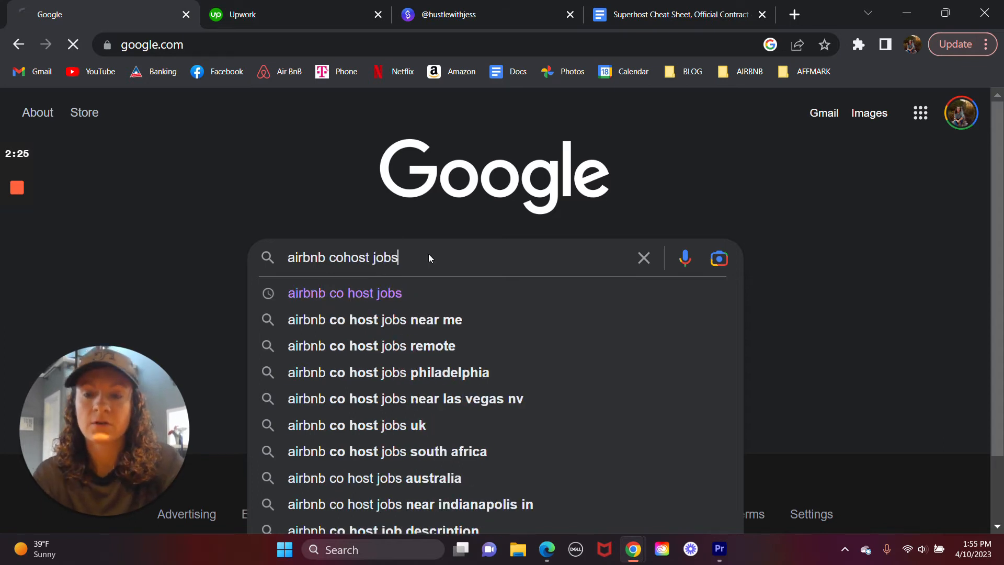
key(Enter)
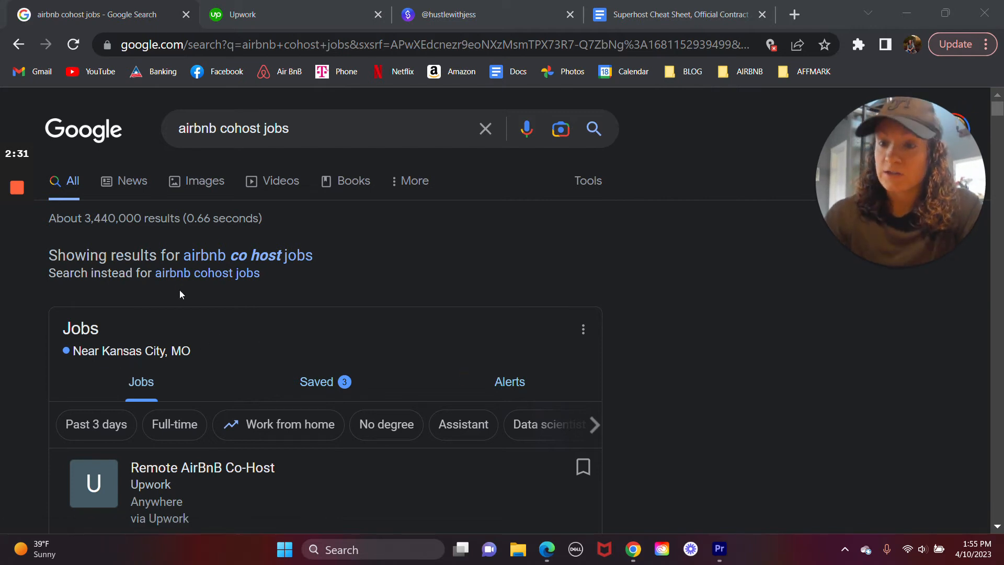
Enter the full Google Jobs view showing the Remote AirBnB Co-Host listing from Upwork
scroll(down, 3)
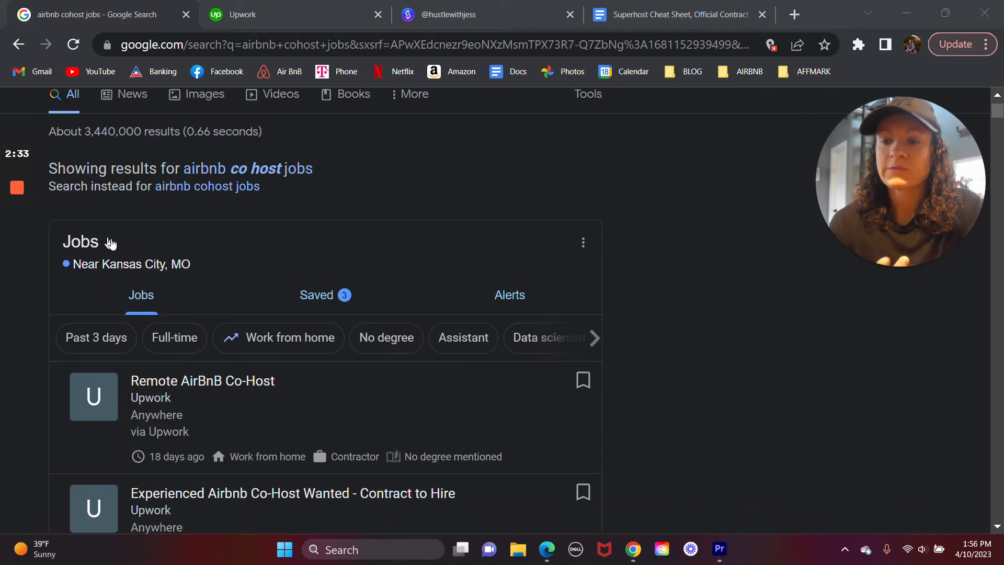
click(80, 243)
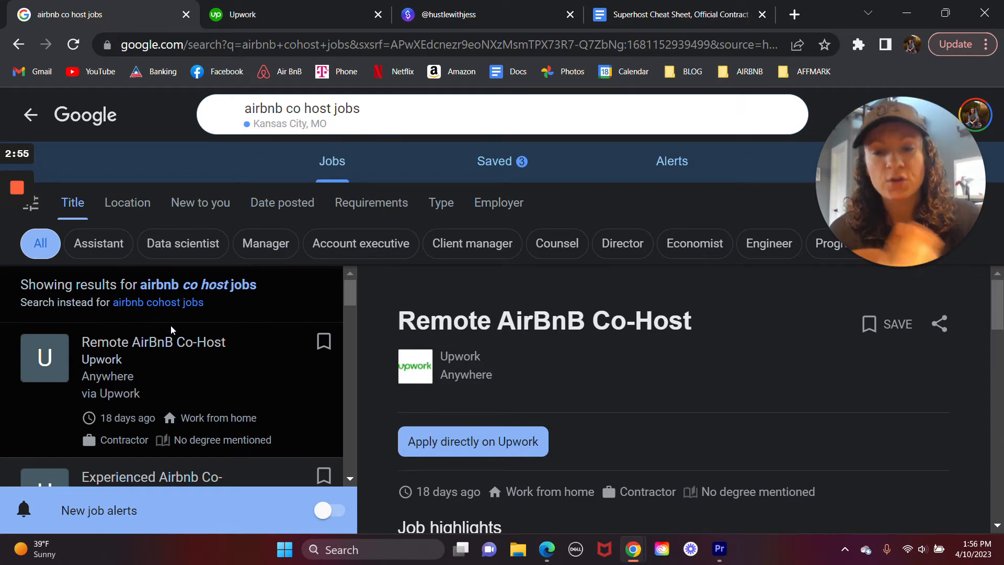
scroll(down, 3)
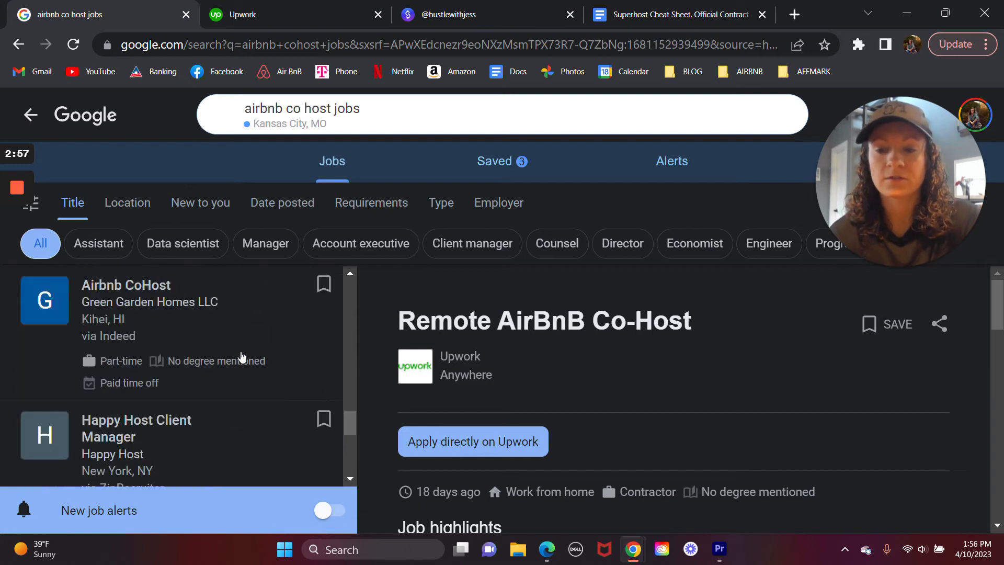
scroll(down, 3)
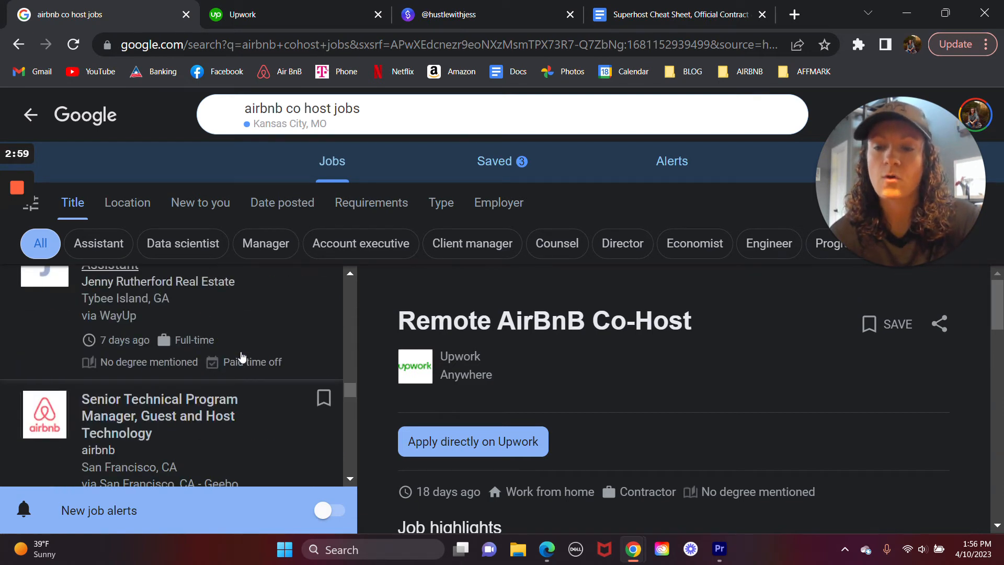
scroll(down, 3)
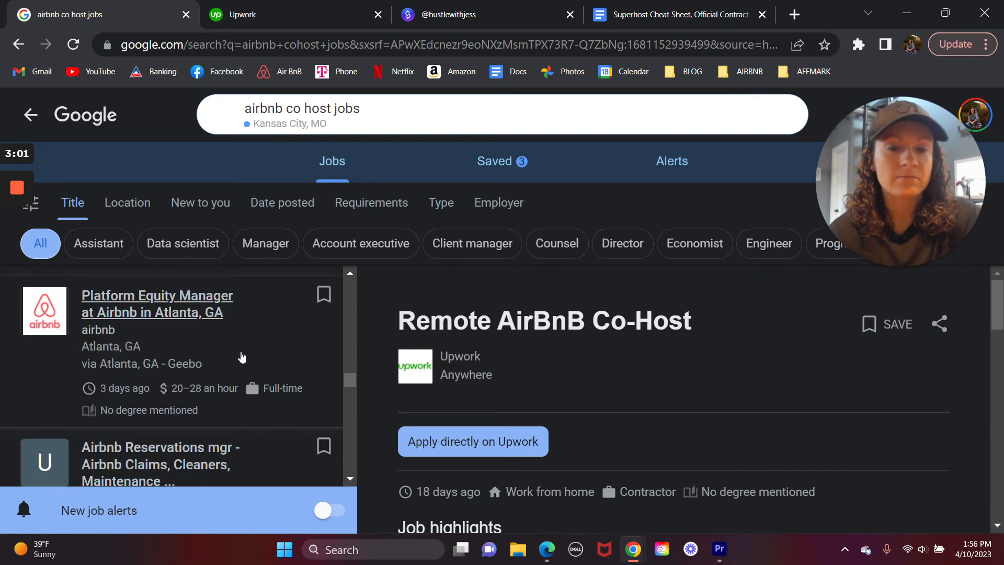
scroll(down, 3)
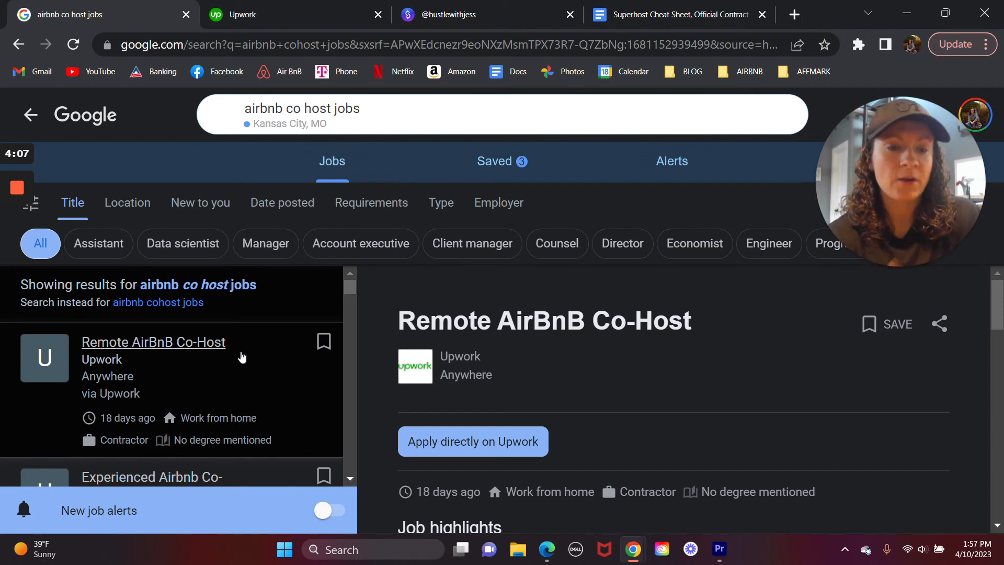
mouse_move(410, 367)
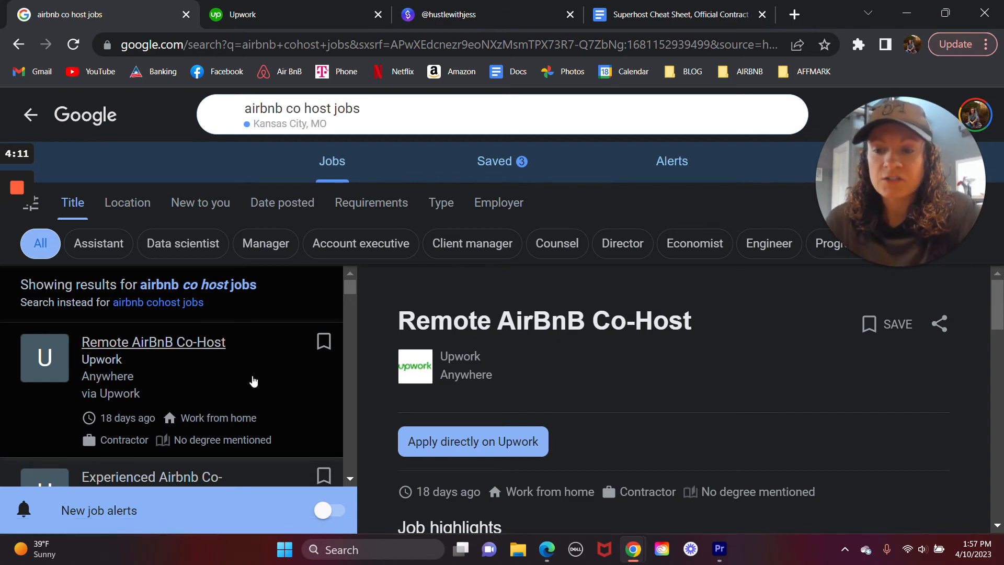
mouse_move(284, 405)
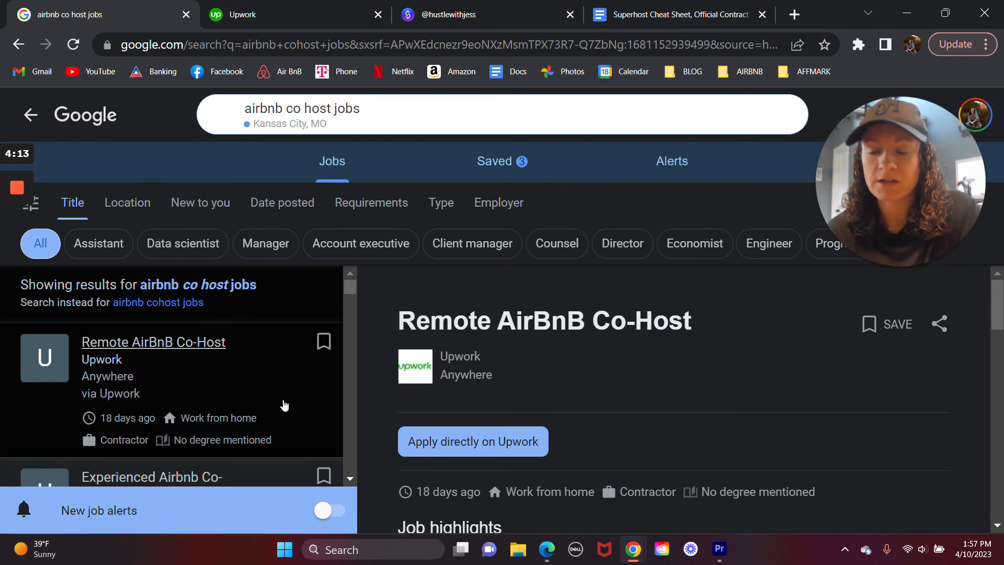
scroll(down, 3)
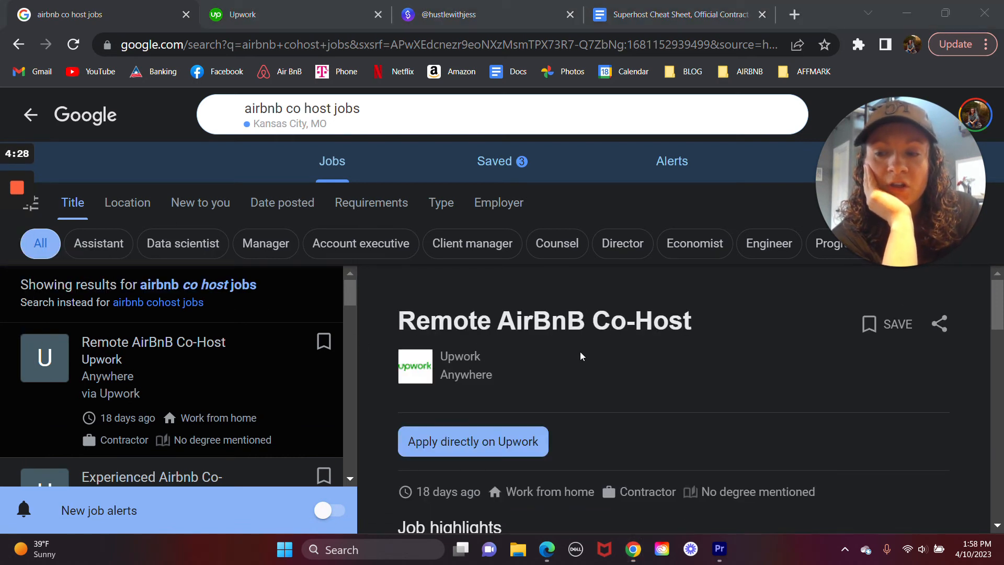
mouse_move(571, 372)
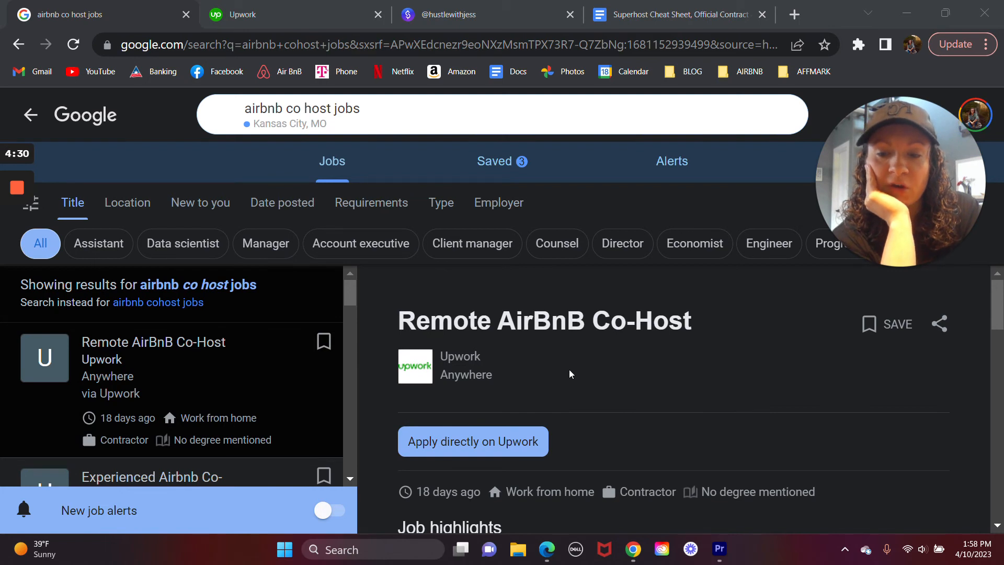
mouse_move(251, 380)
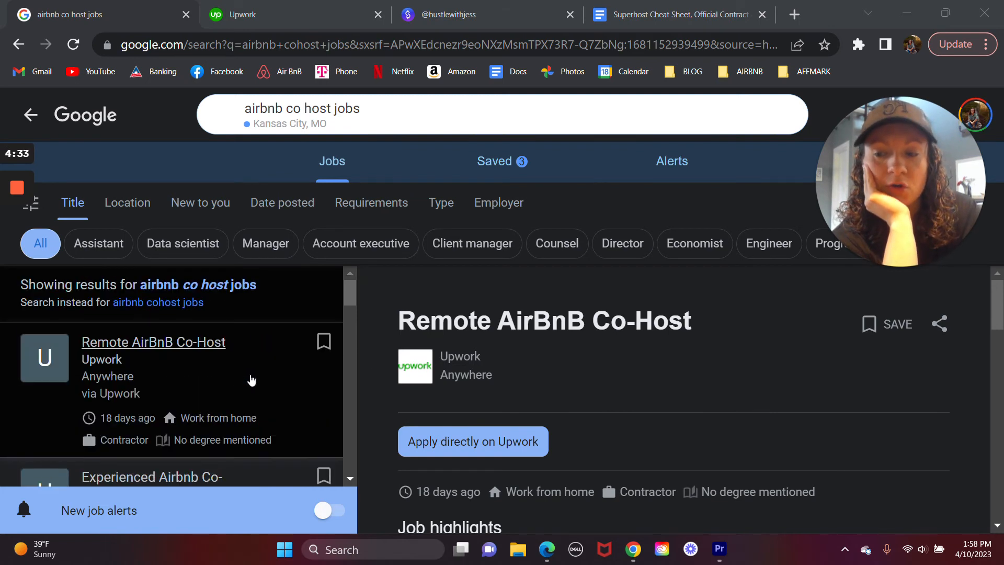
mouse_move(429, 360)
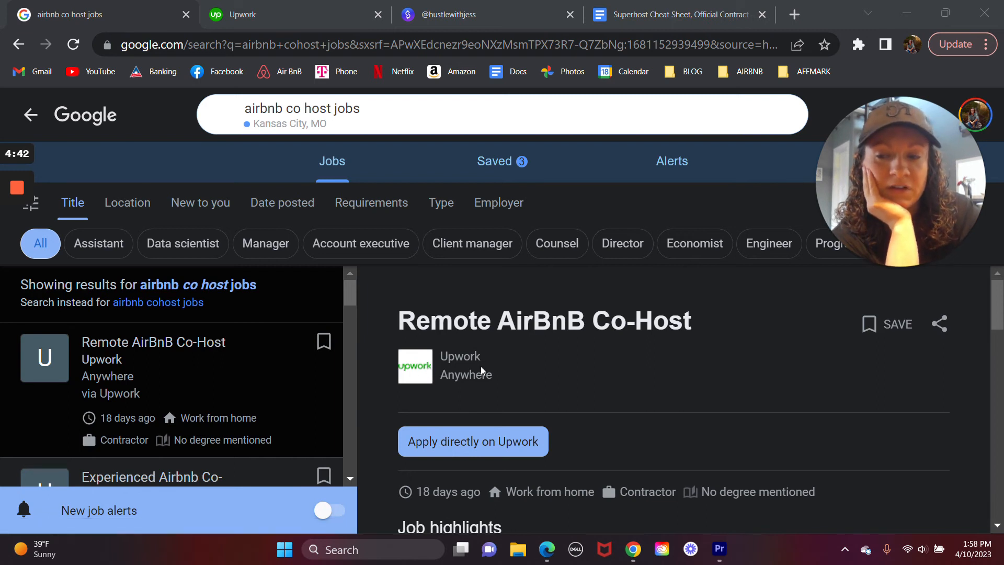
Select the PM Solutions Airbnb Co-Host listing in Paradise Valley, AZ and view its details
scroll(down, 3)
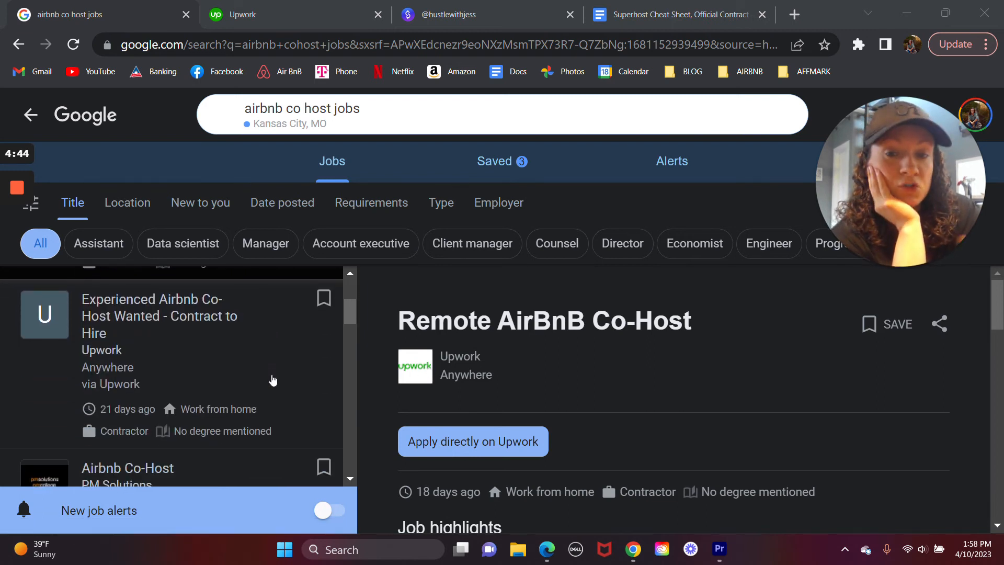
scroll(down, 3)
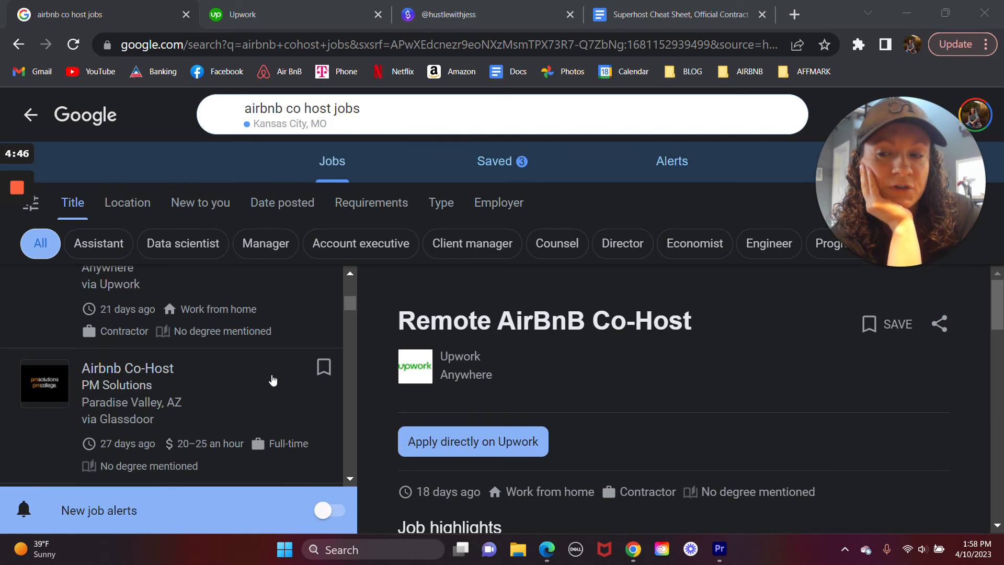
scroll(down, 3)
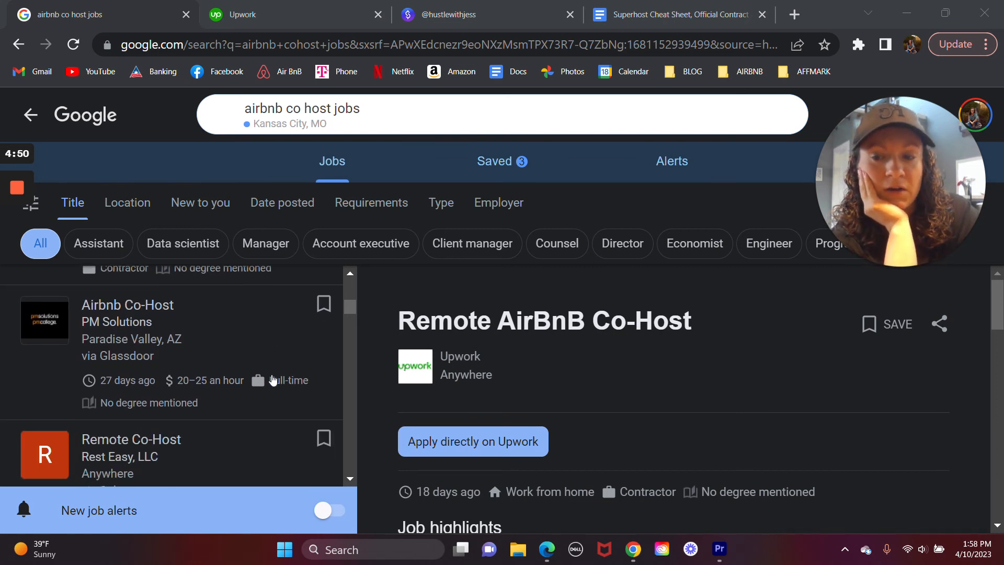
click(128, 306)
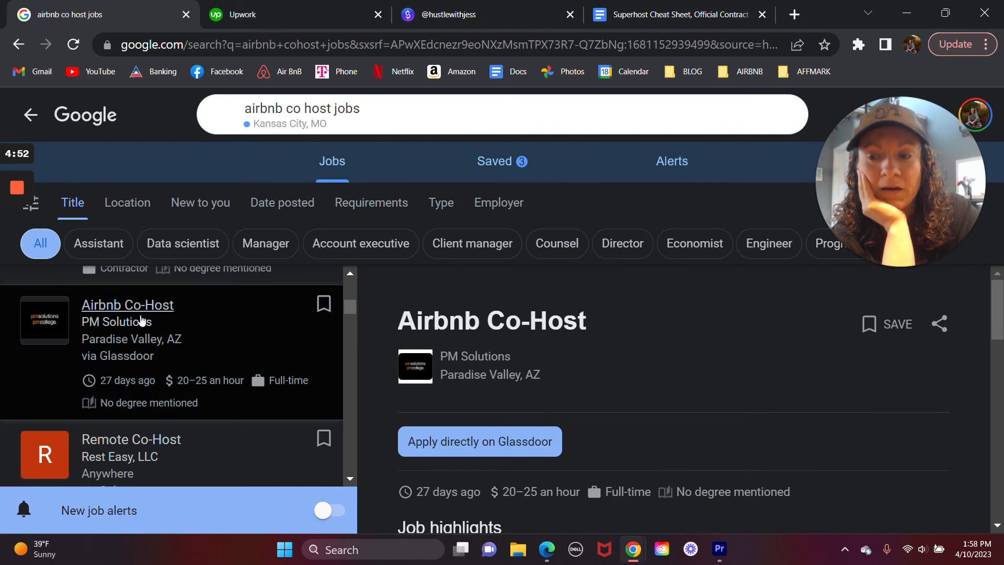
scroll(down, 3)
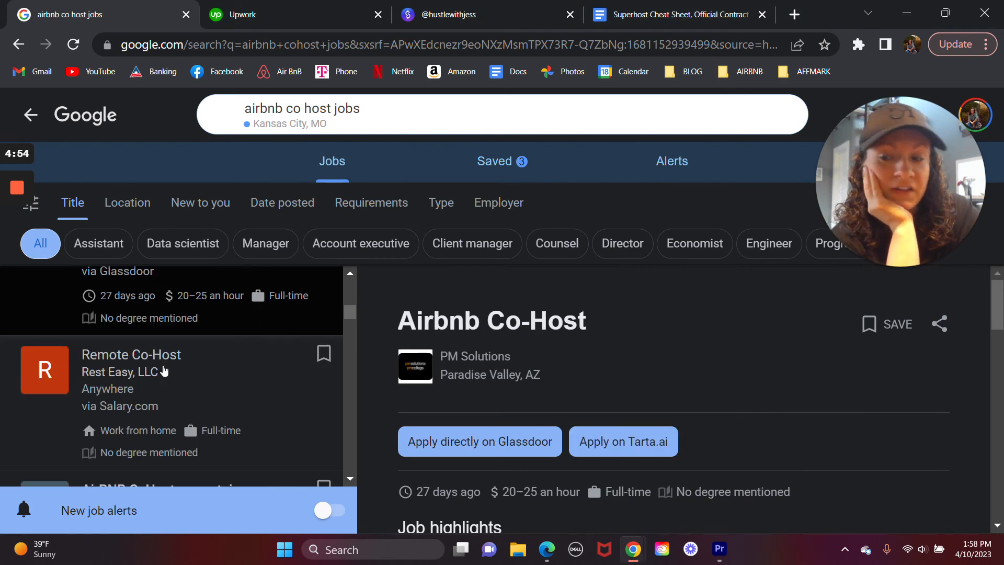
scroll(down, 3)
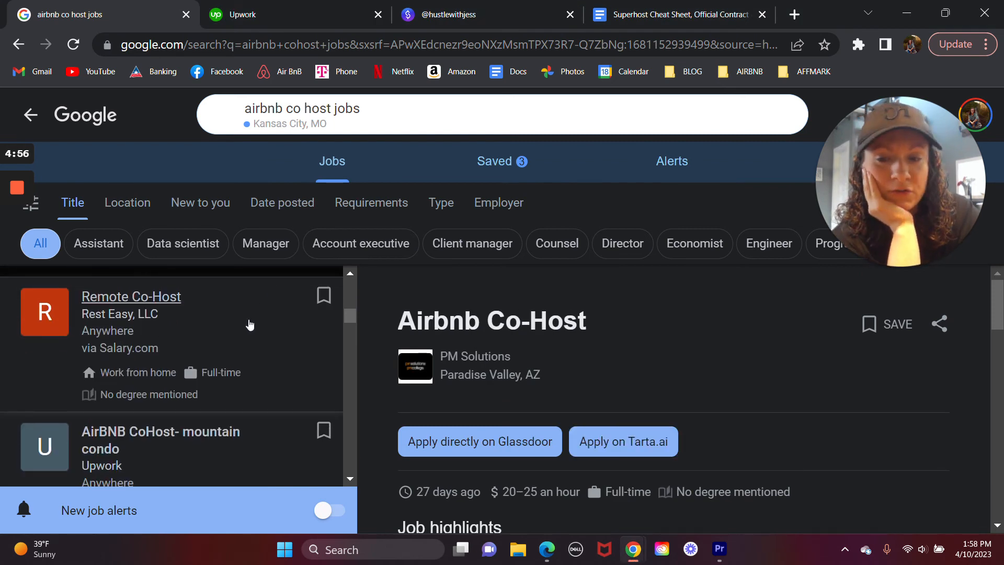
scroll(down, 3)
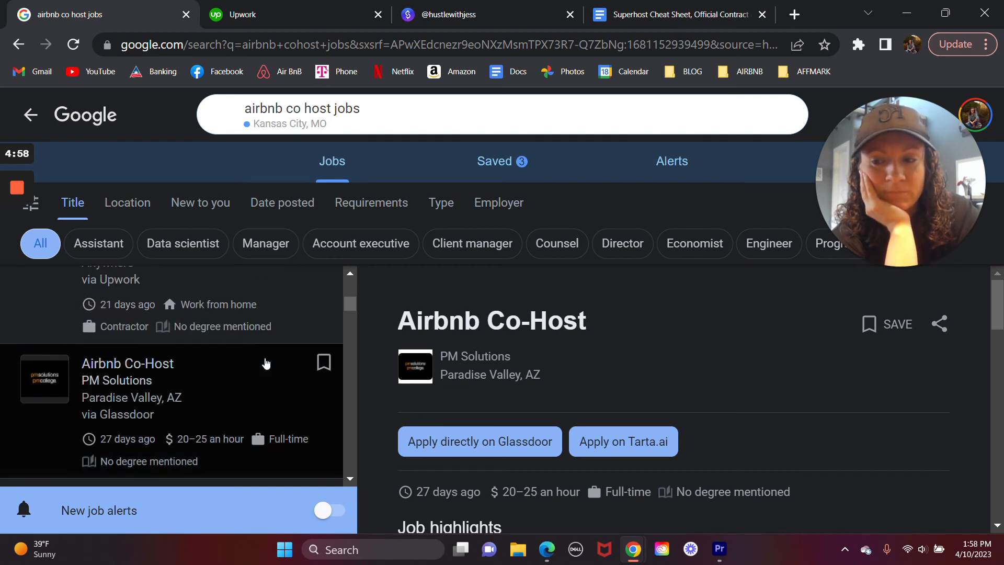
scroll(down, 3)
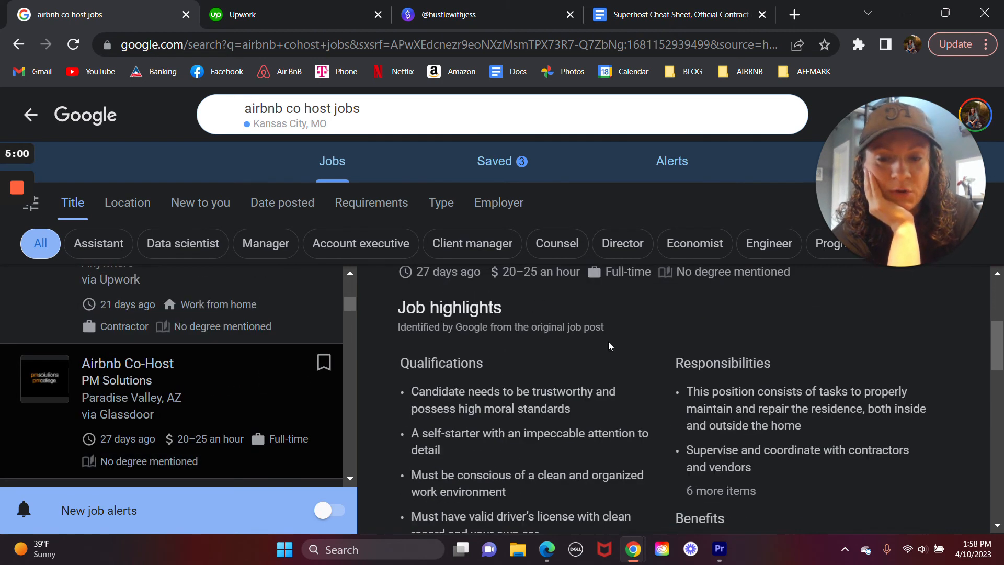
scroll(down, 3)
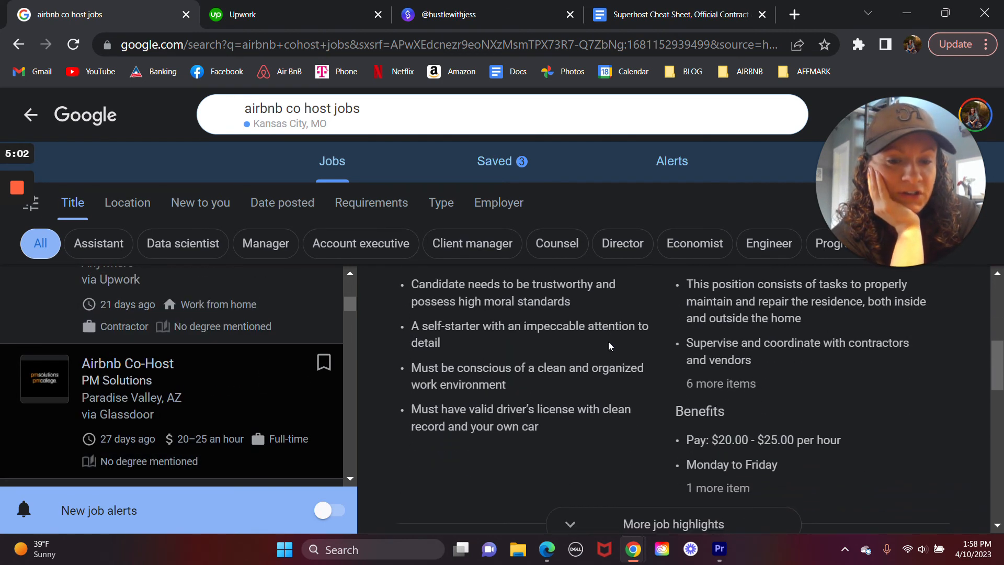
scroll(down, 3)
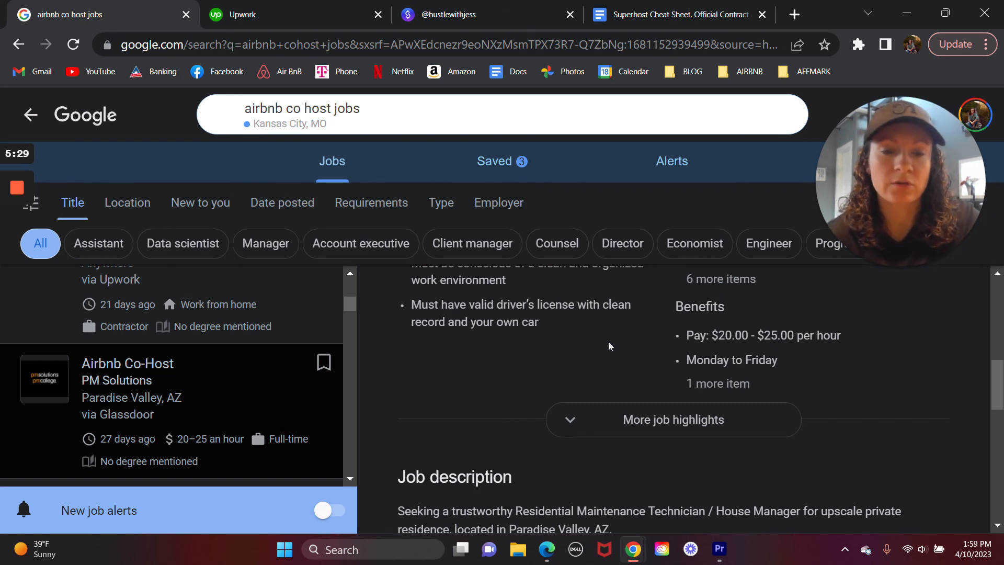
scroll(down, 3)
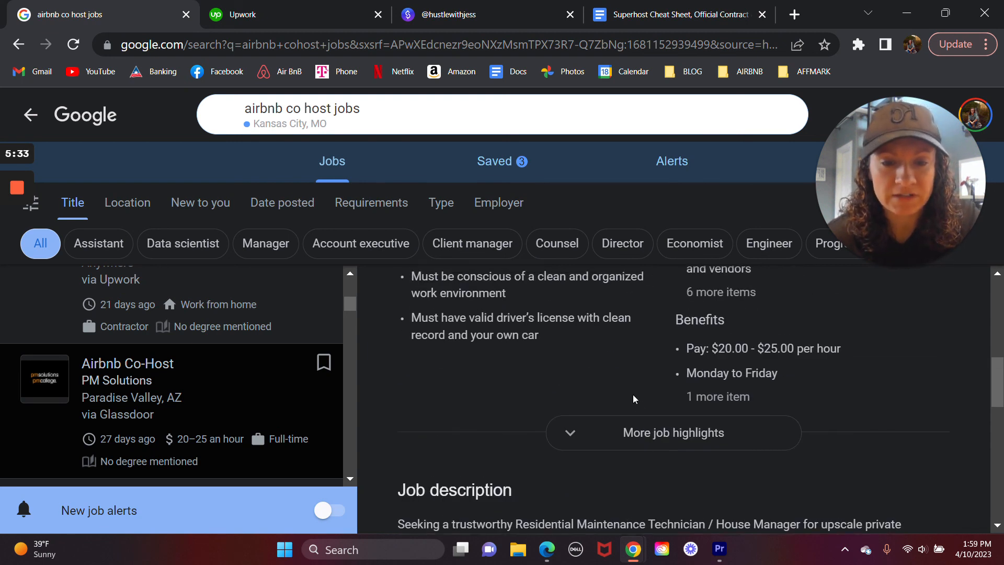
scroll(down, 3)
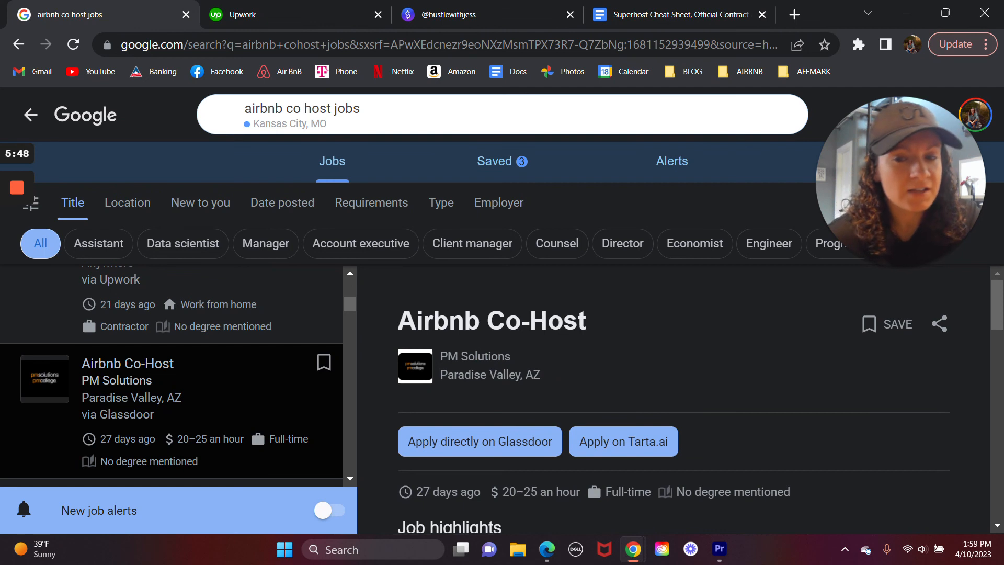
Select the Airbnb Co-Host title and bring its $20.00-$25.00/hour benefits and description into view
double_click(492, 321)
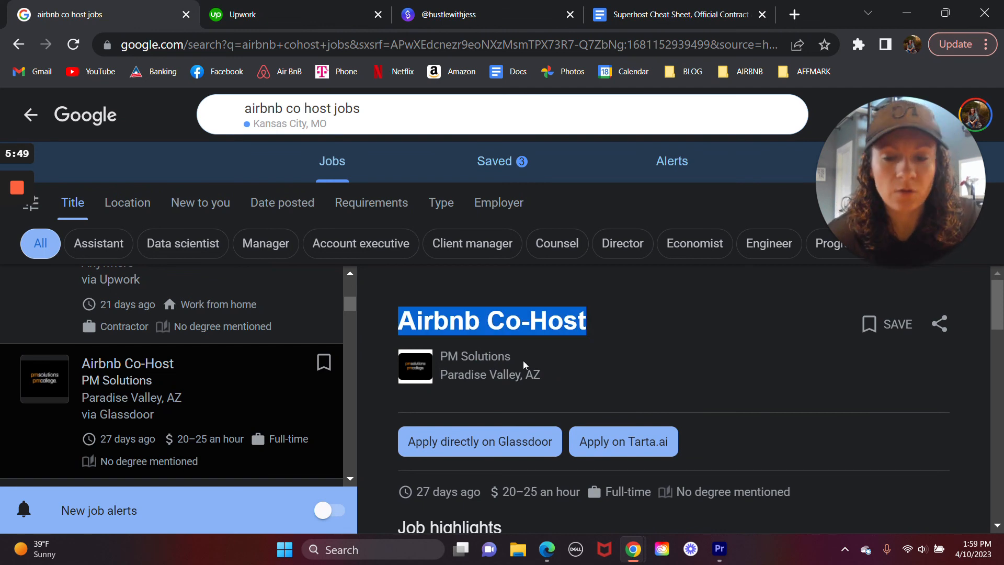
scroll(down, 3)
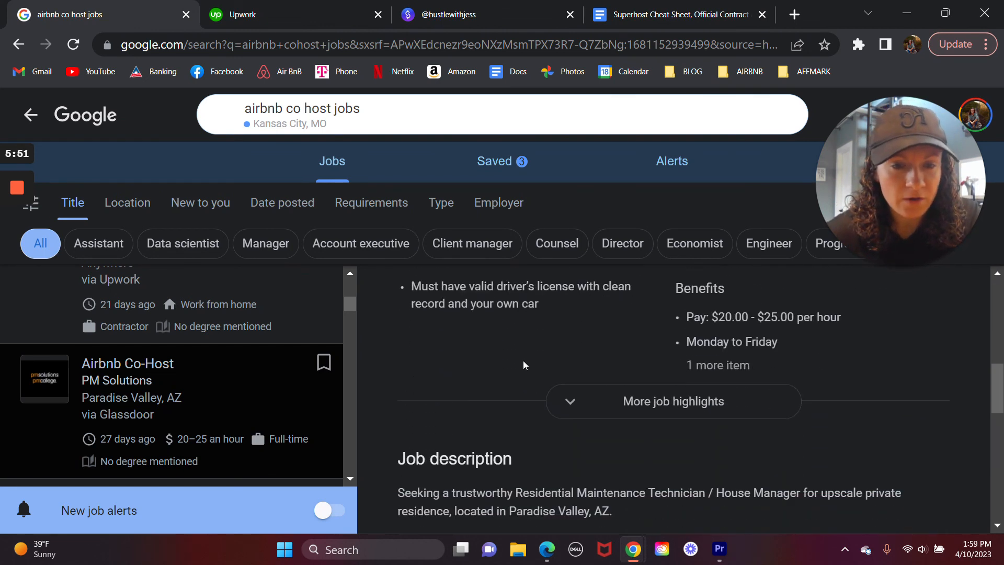